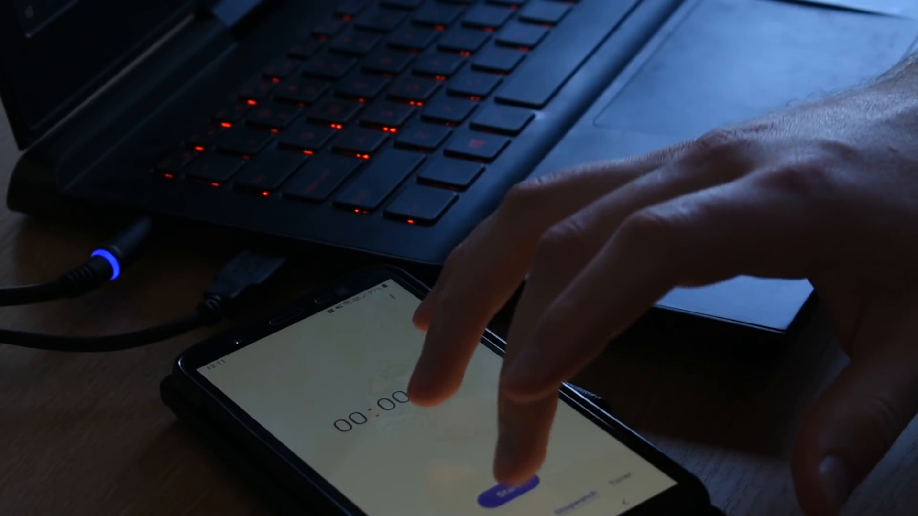
# Add 'mWorld = new World(true);' and 'Json::Value worldData;' inside createWorld.
pyautogui.click(510, 483)
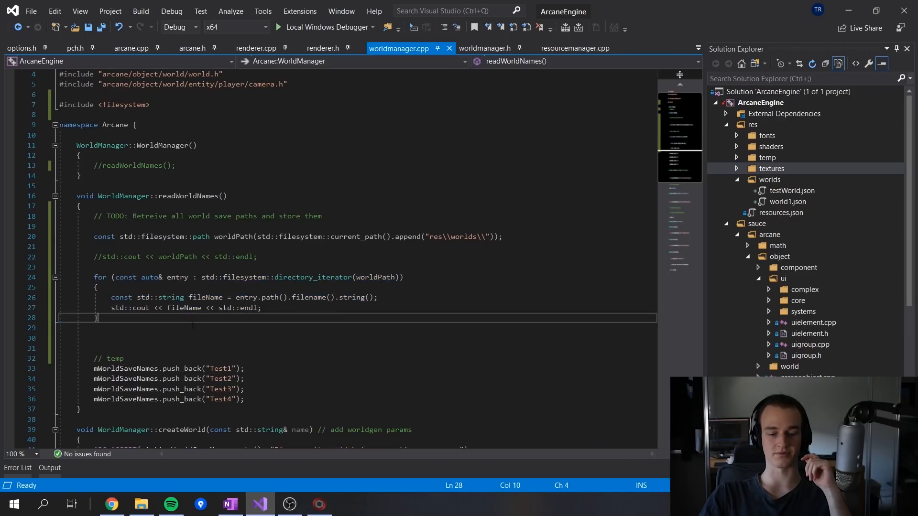
pyautogui.click(139, 504)
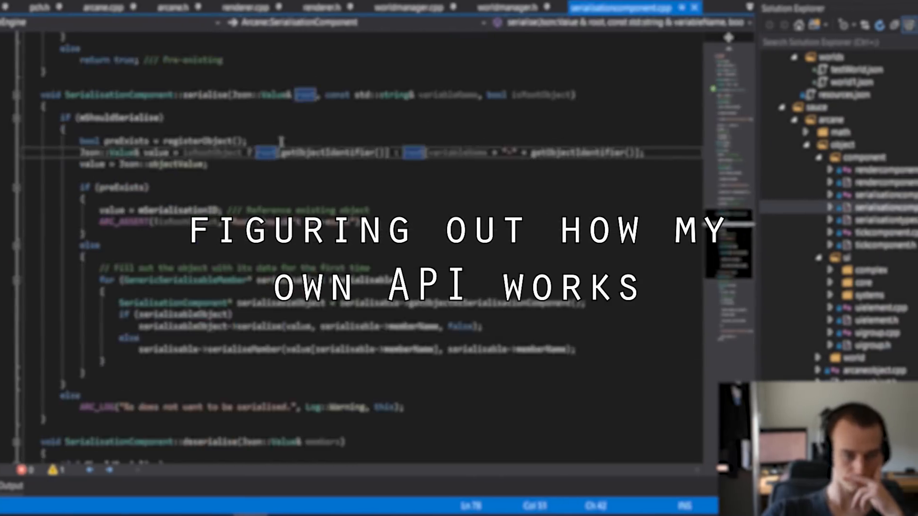
pyautogui.click(350, 7)
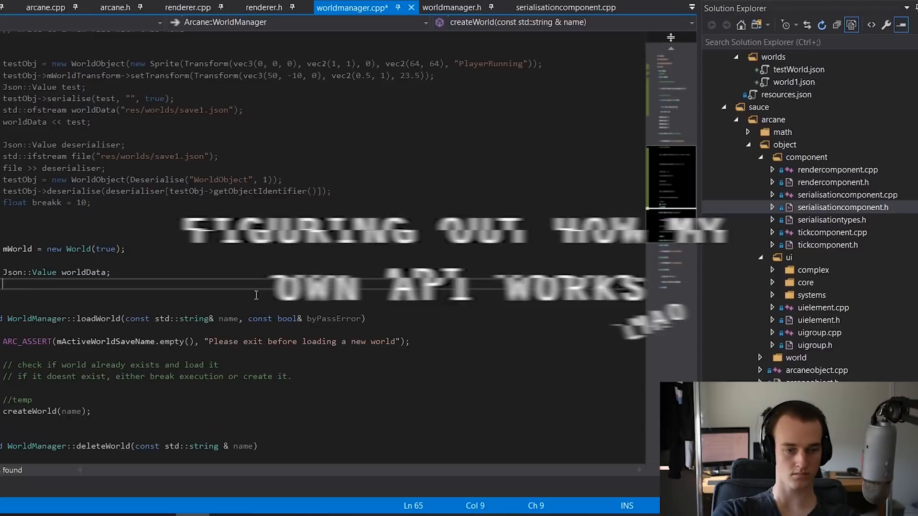